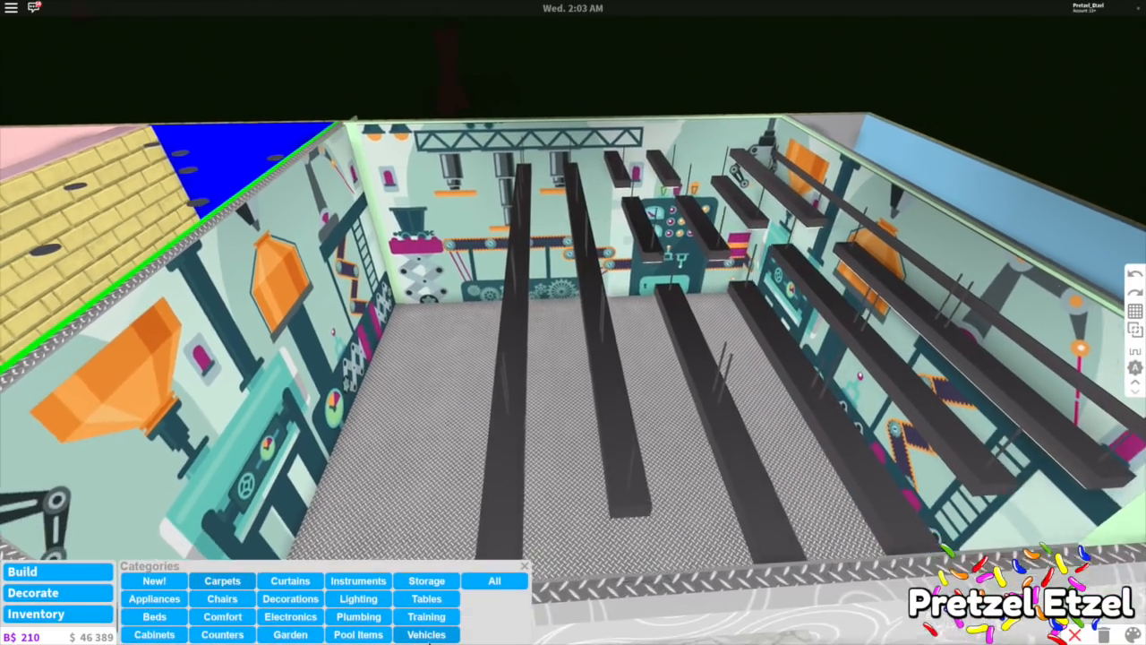
Place a plain desk against the back factory wall beneath the ceiling lights
left_click(494, 580)
type("LAPTOP")
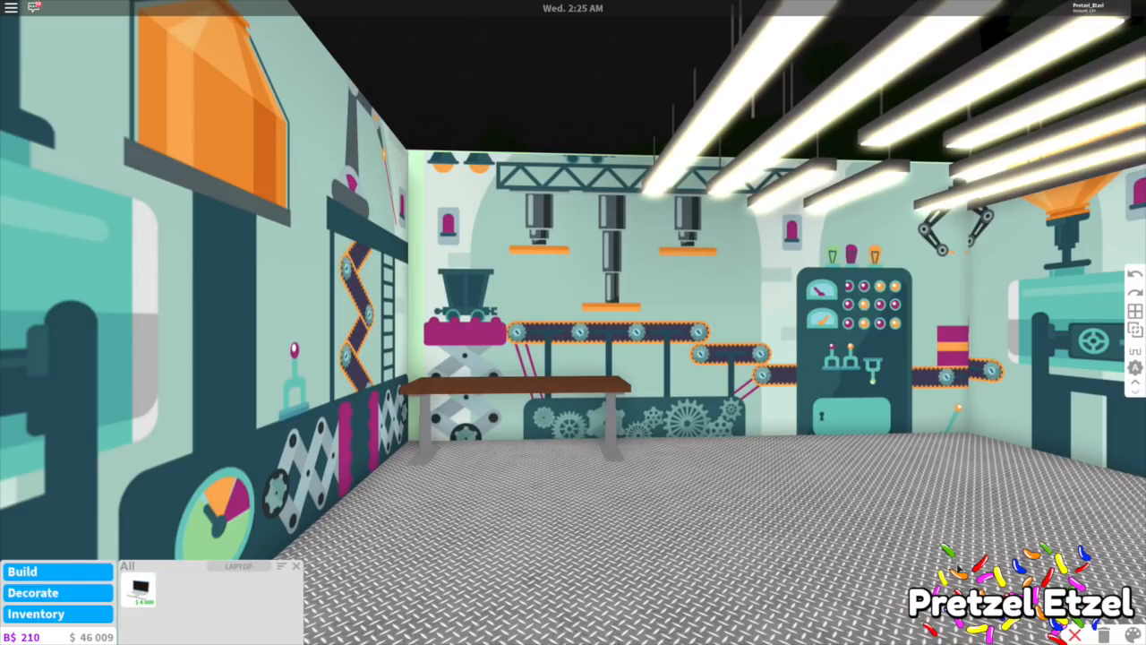
Set a laptop, a stack of papers and a pen holder on the desk surface
left_click(139, 596)
type("PEN")
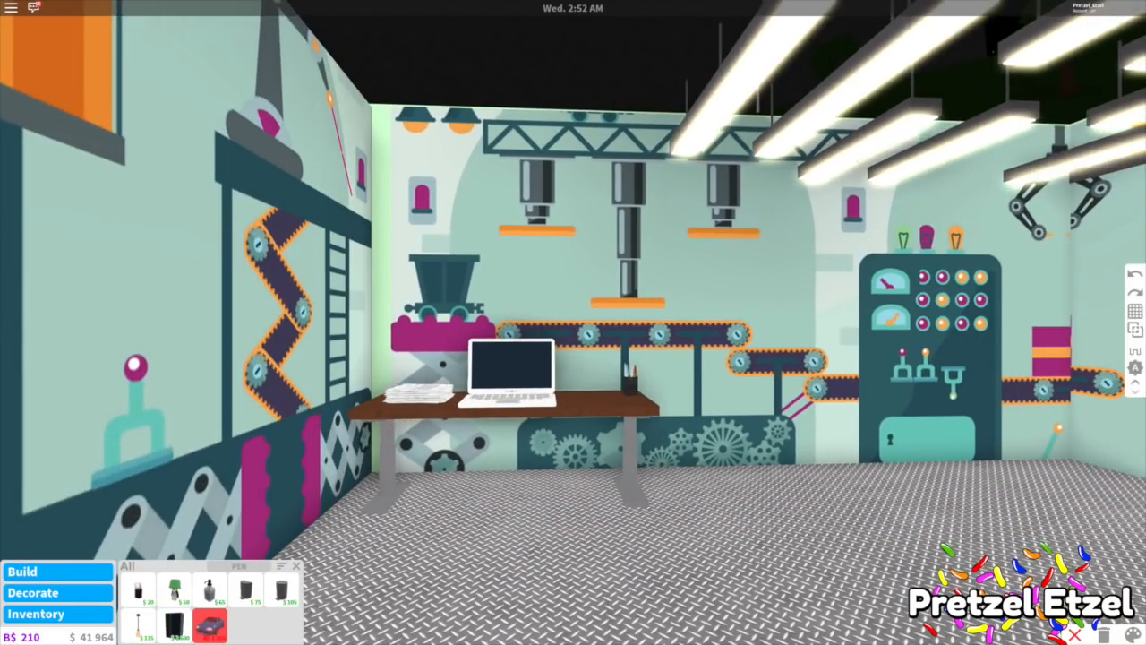
left_click(510, 376)
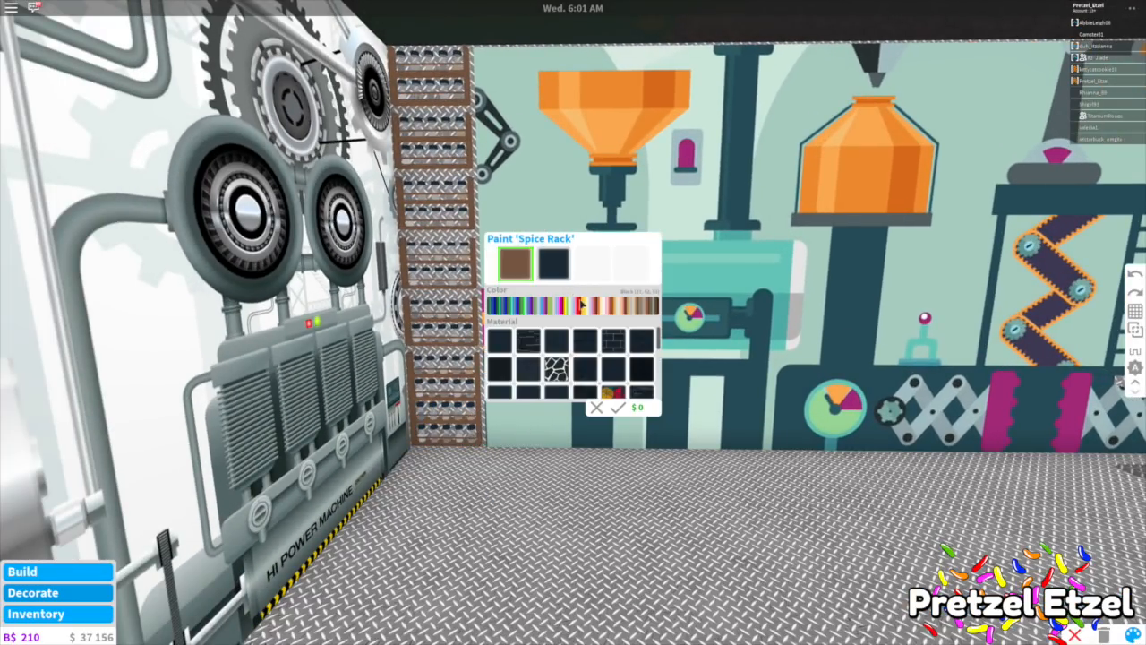
After trying yellow and pink, paint the bottom spice rack orange with bright green bottles
left_click(627, 304)
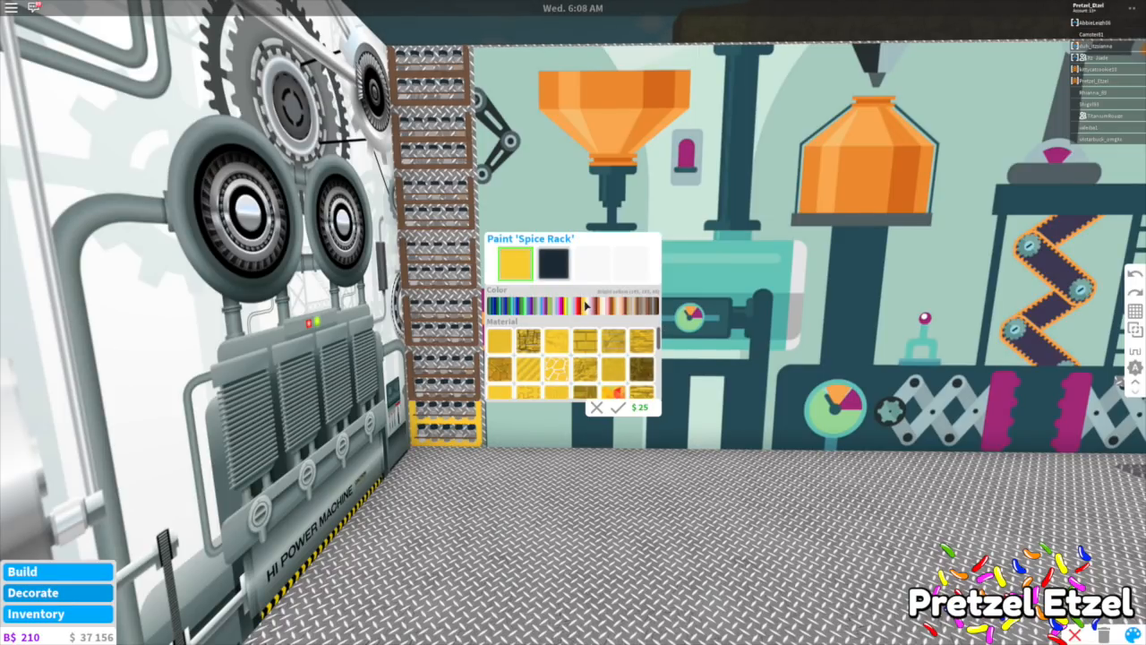
left_click(609, 306)
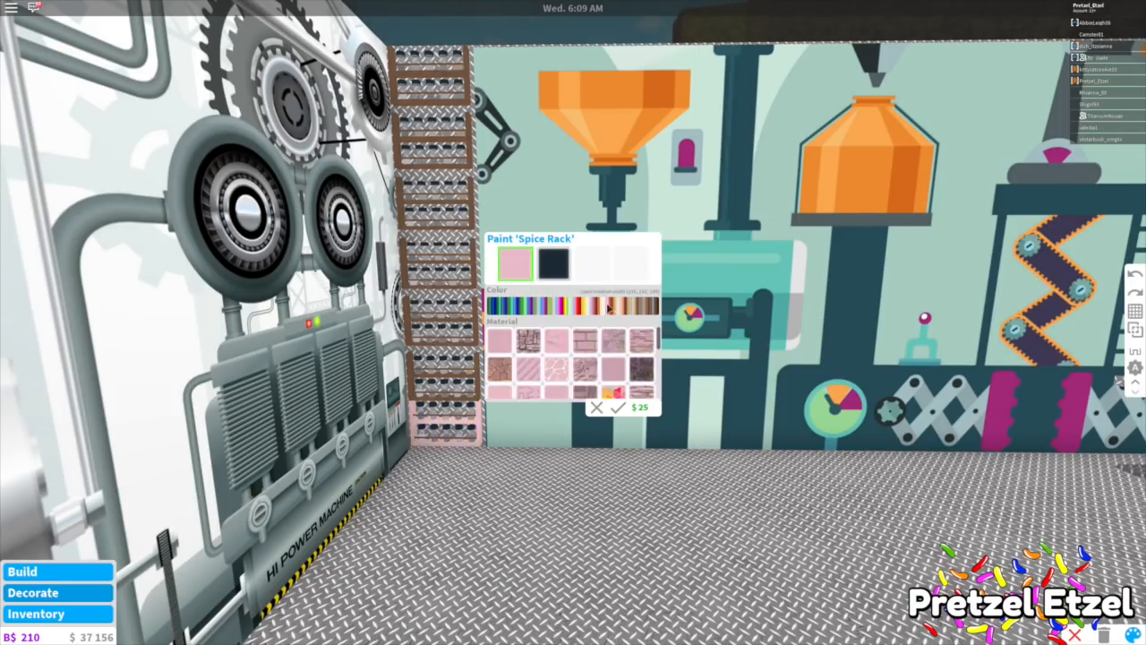
left_click(627, 306)
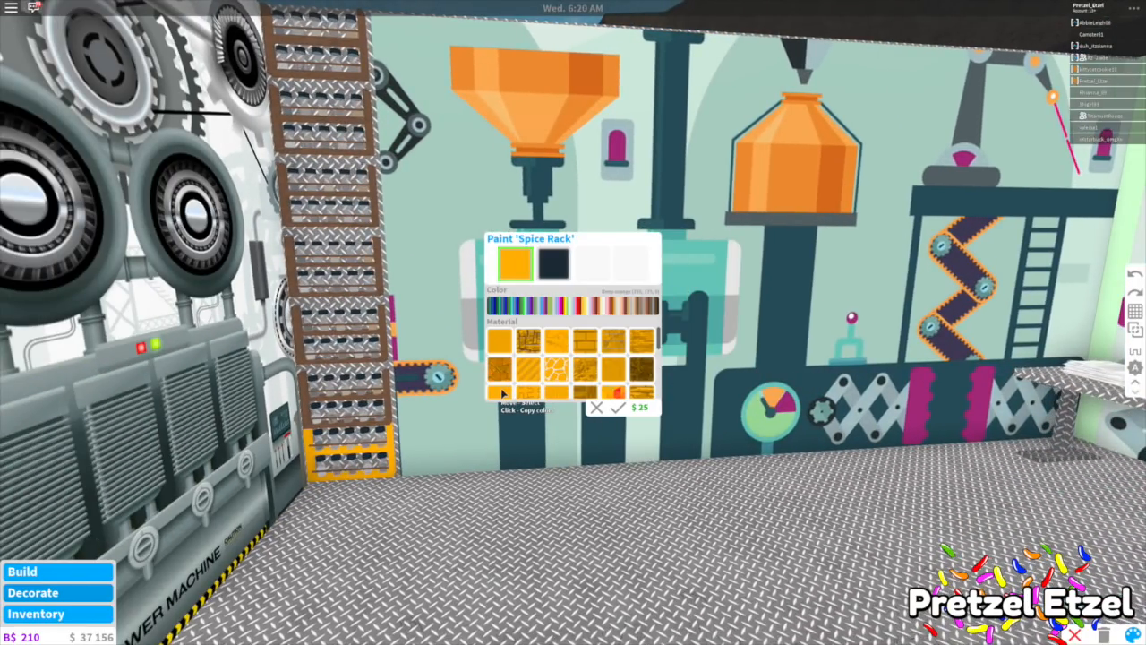
left_click(620, 407)
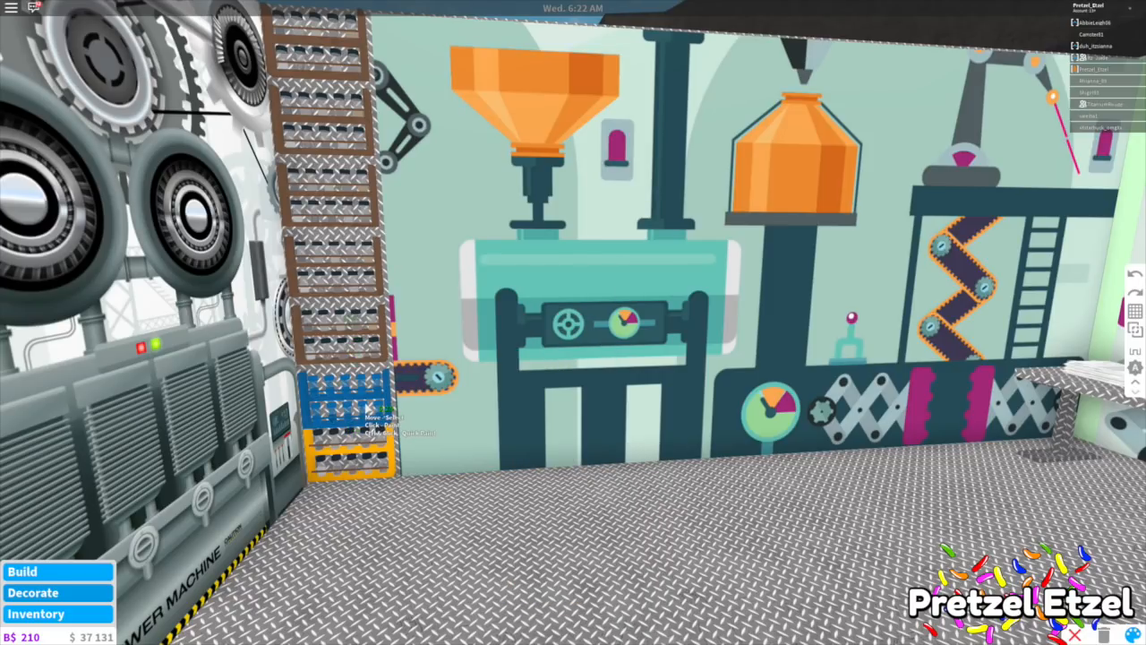
left_click(345, 399)
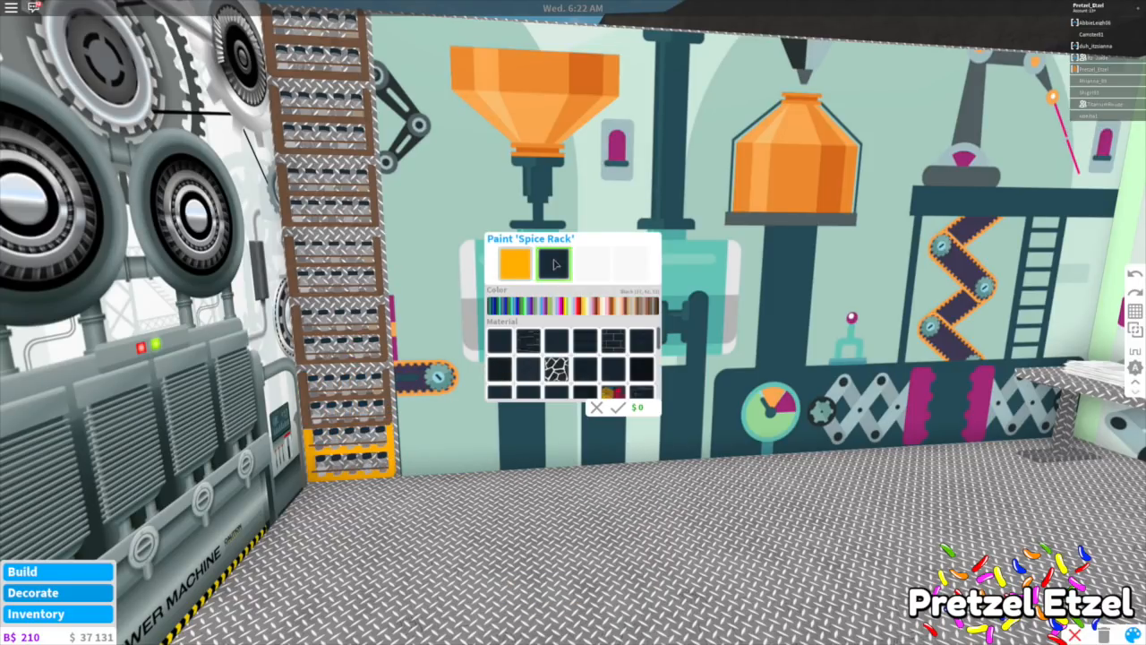
left_click(553, 262)
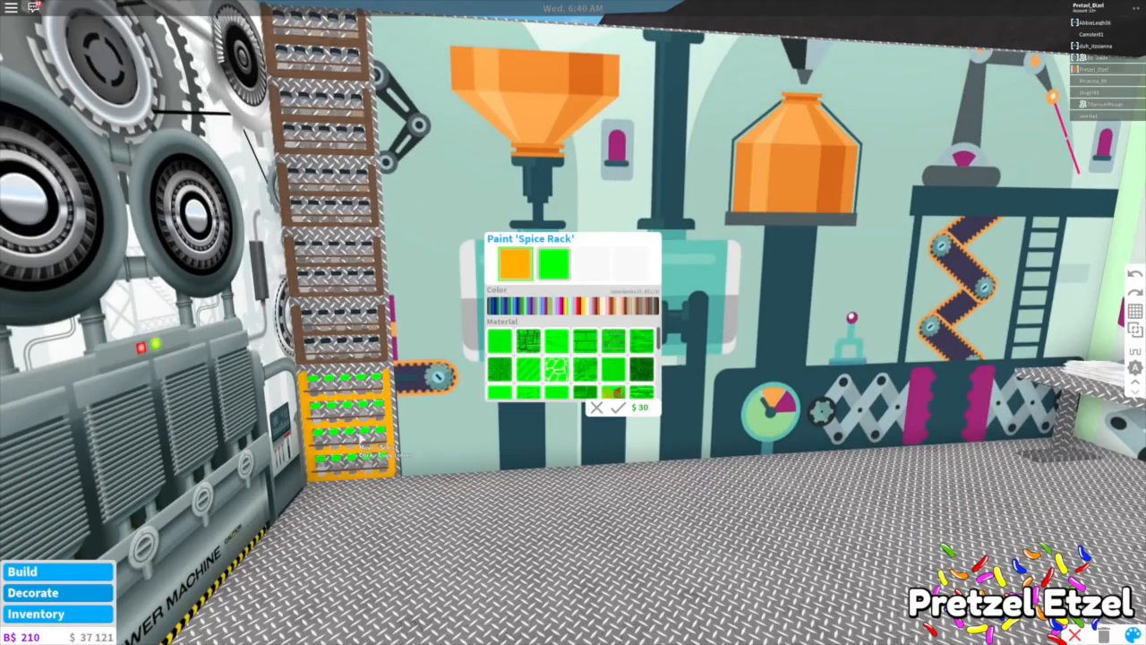
left_click(564, 306)
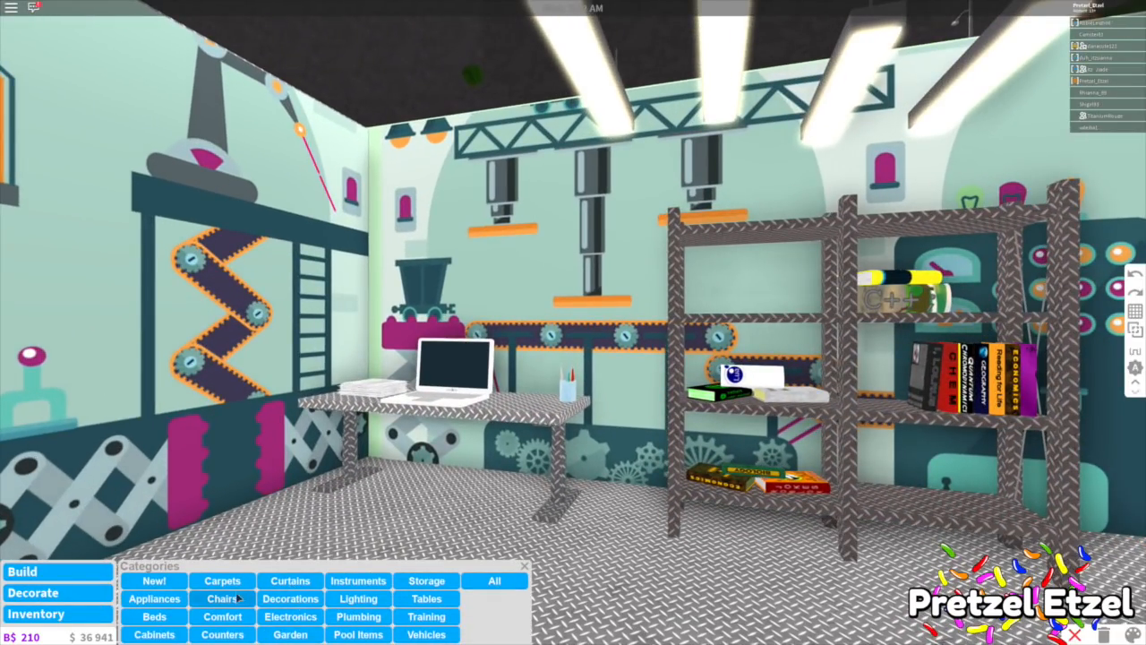
Place a black office chair from Chairs at the diamond-plate desk
left_click(222, 598)
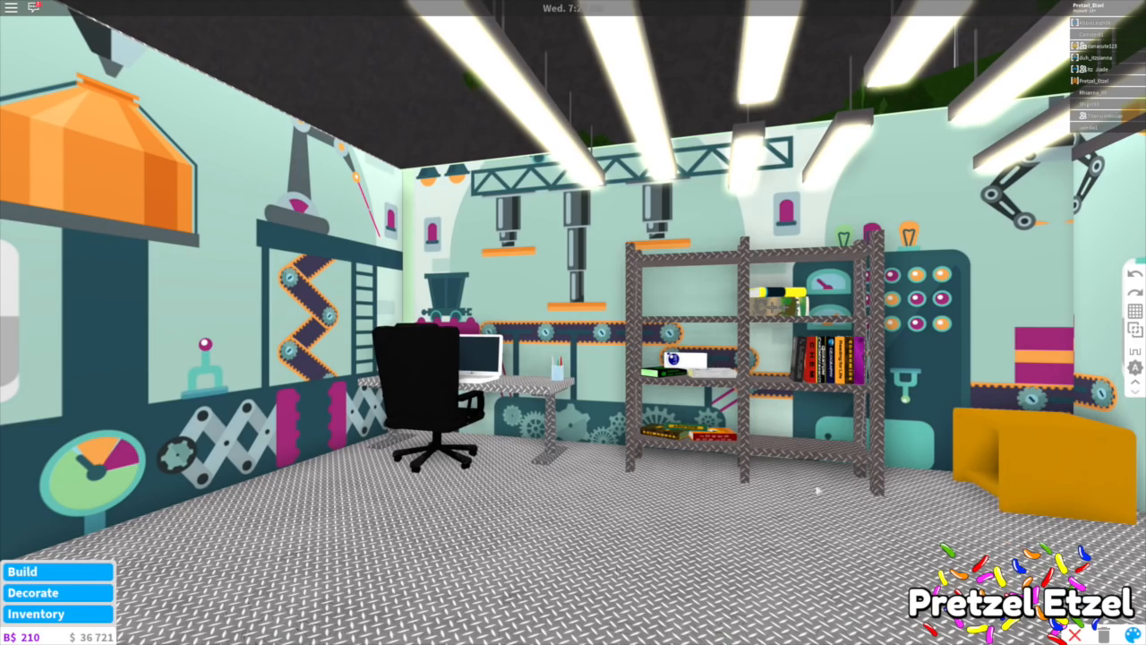
left_click(425, 376)
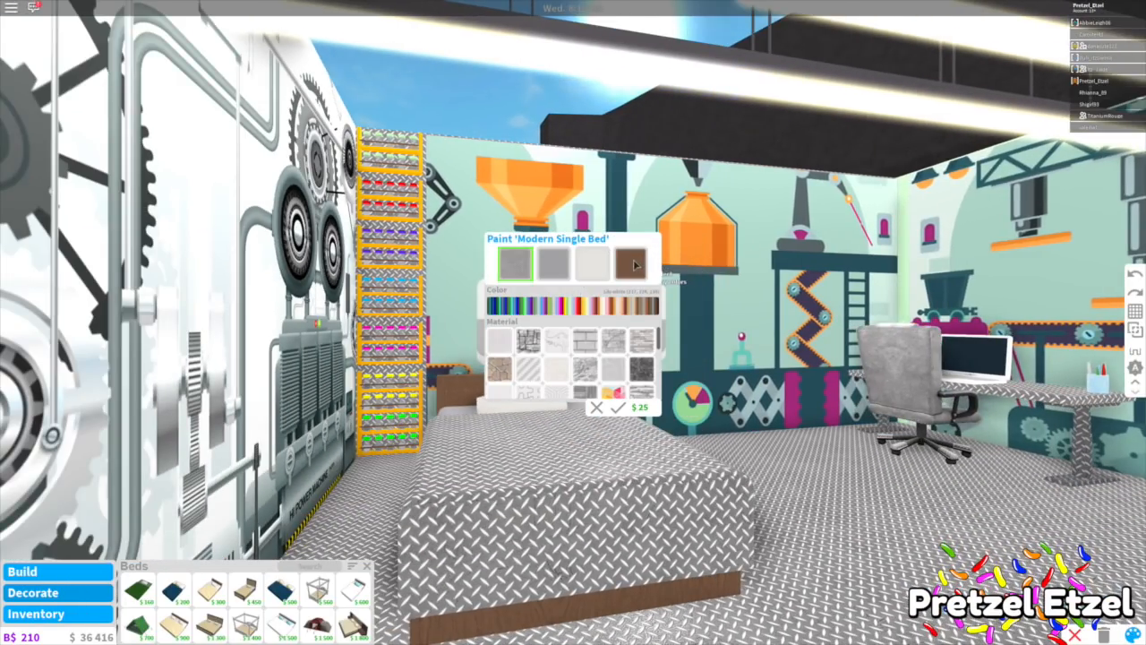
Repaint the Modern Single Bed's brown part with an orange finish
left_click(630, 263)
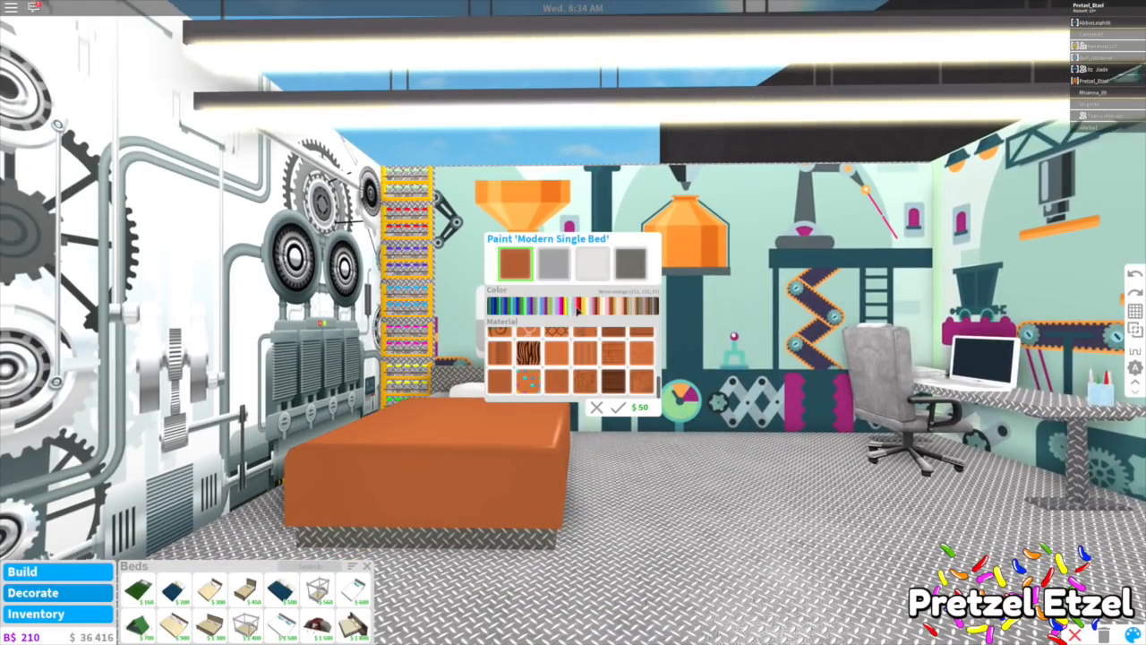
left_click(627, 303)
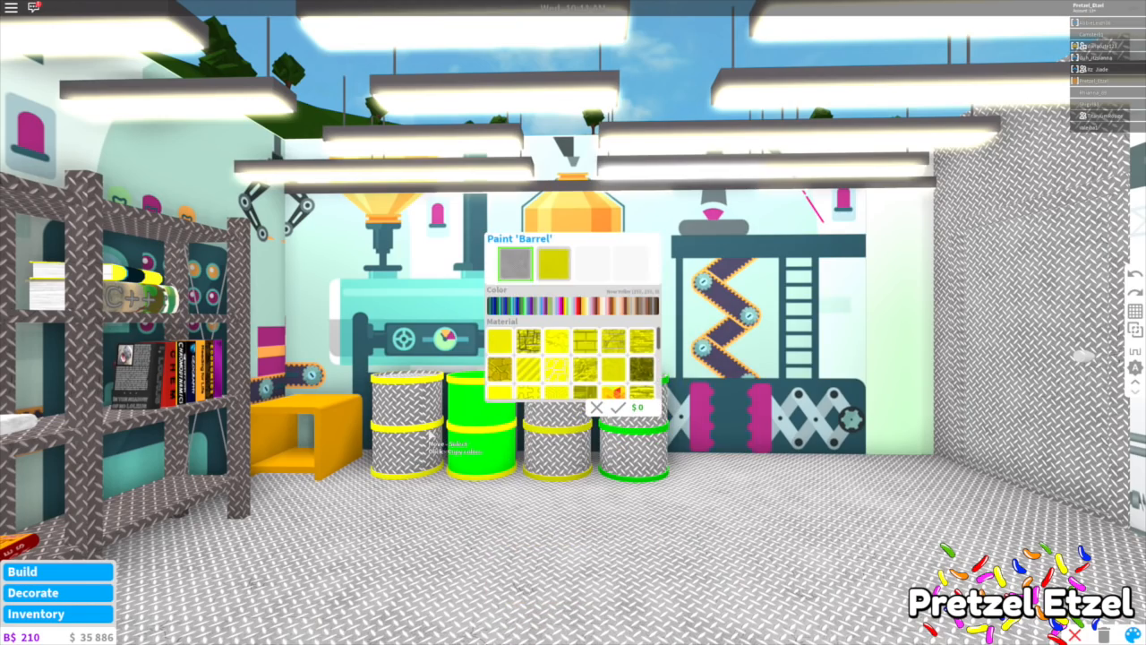
Set the Barrel's trim colour slot to bright yellow and confirm
left_click(620, 407)
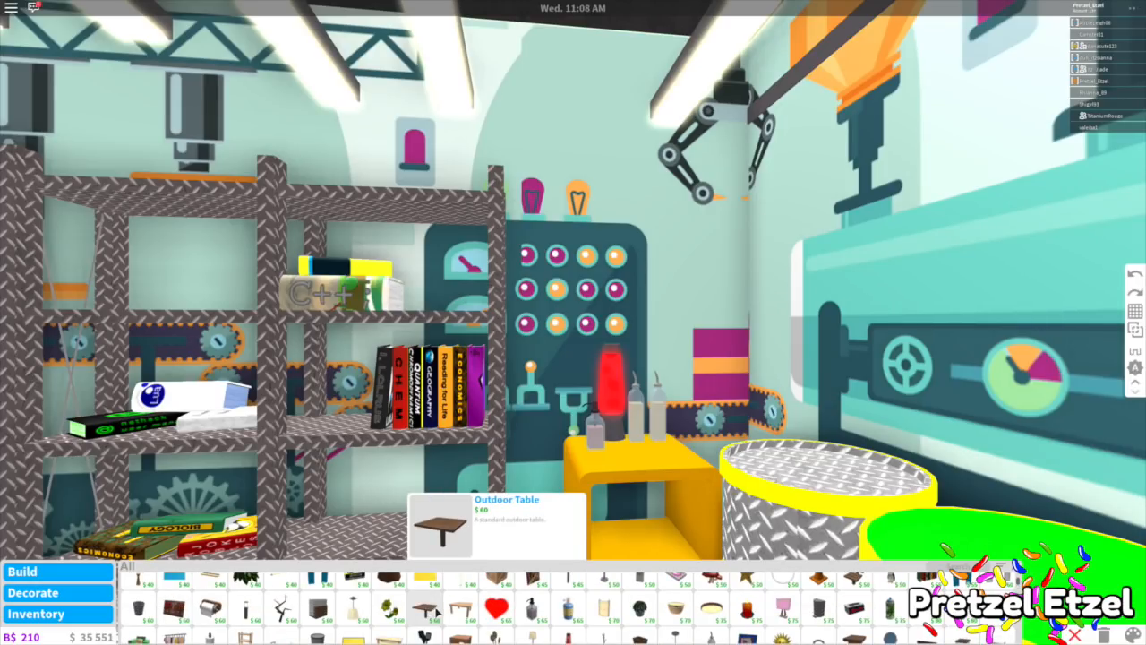
mouse_move(640, 609)
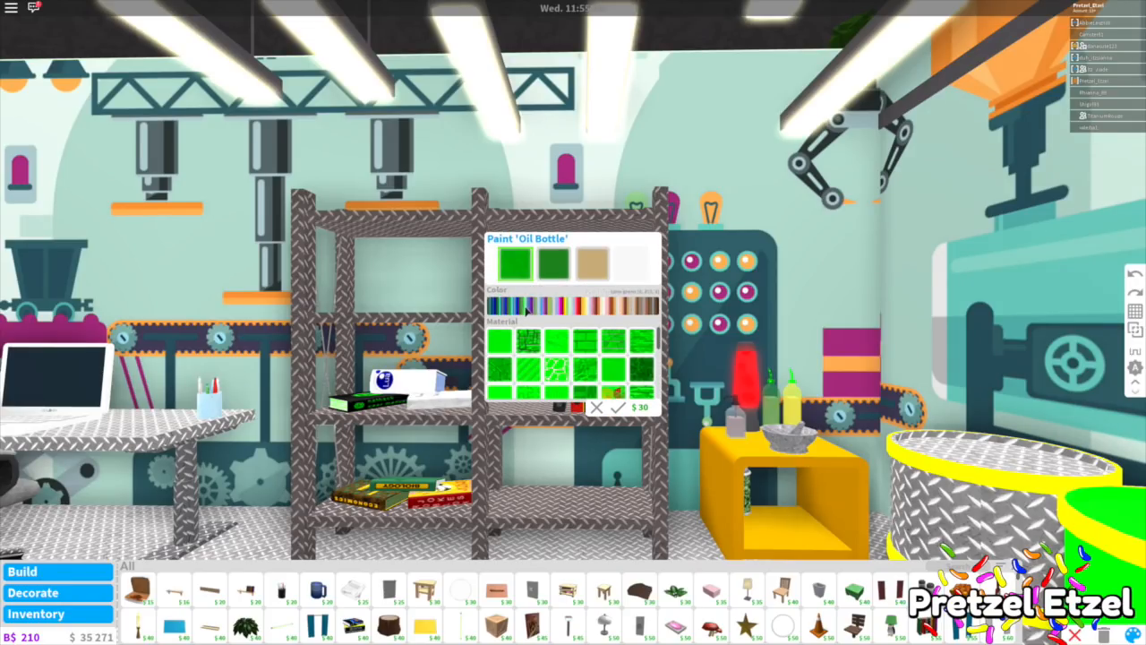
Recolour the oil bottle with green material, bright green third colour and white second colour
left_click(498, 305)
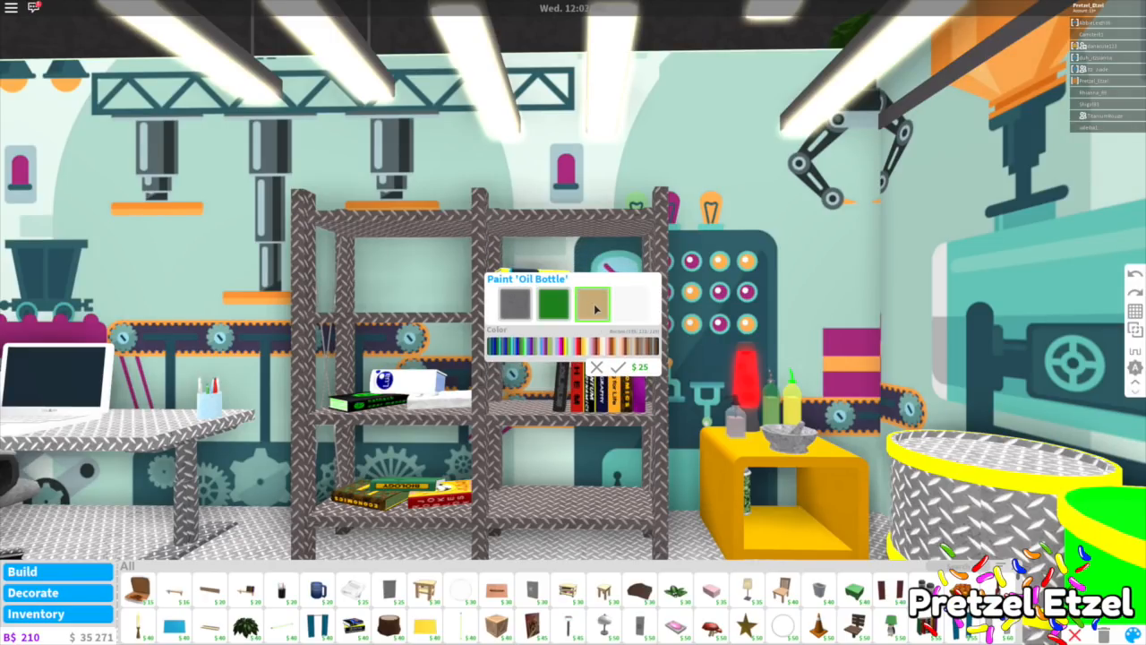
left_click(591, 304)
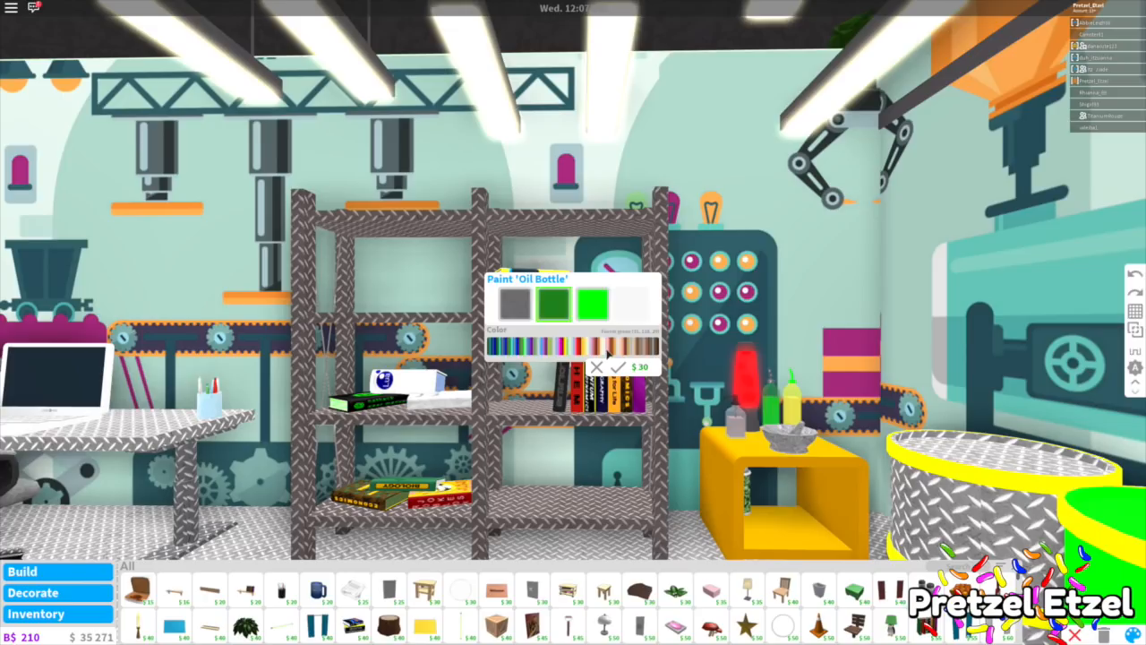
left_click(554, 305)
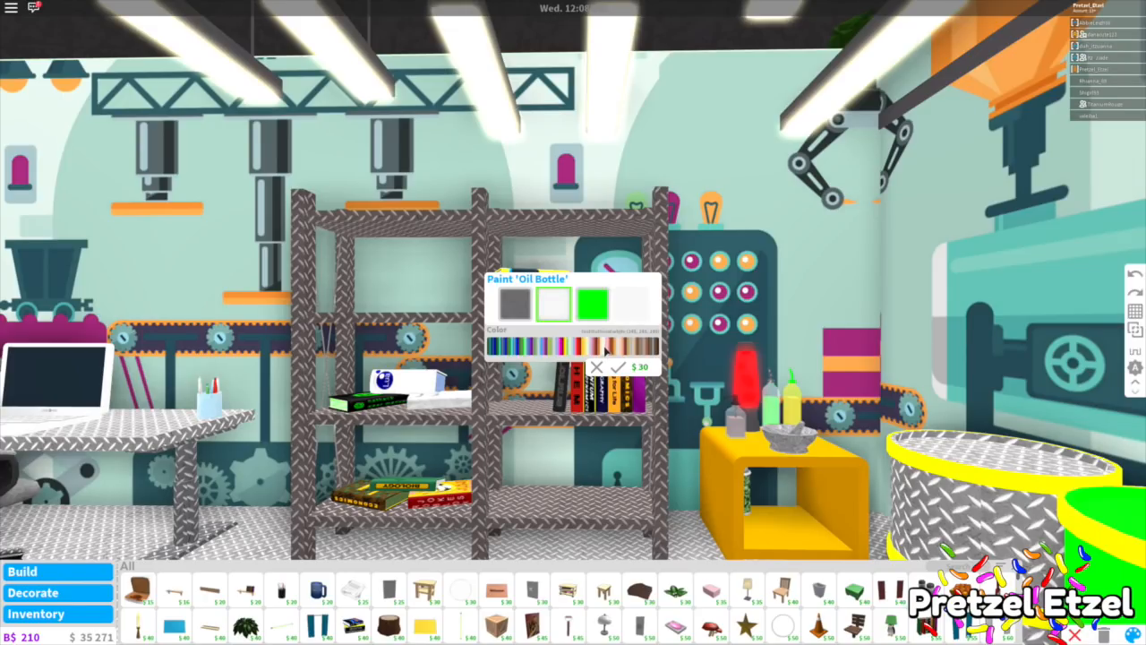
left_click(618, 366)
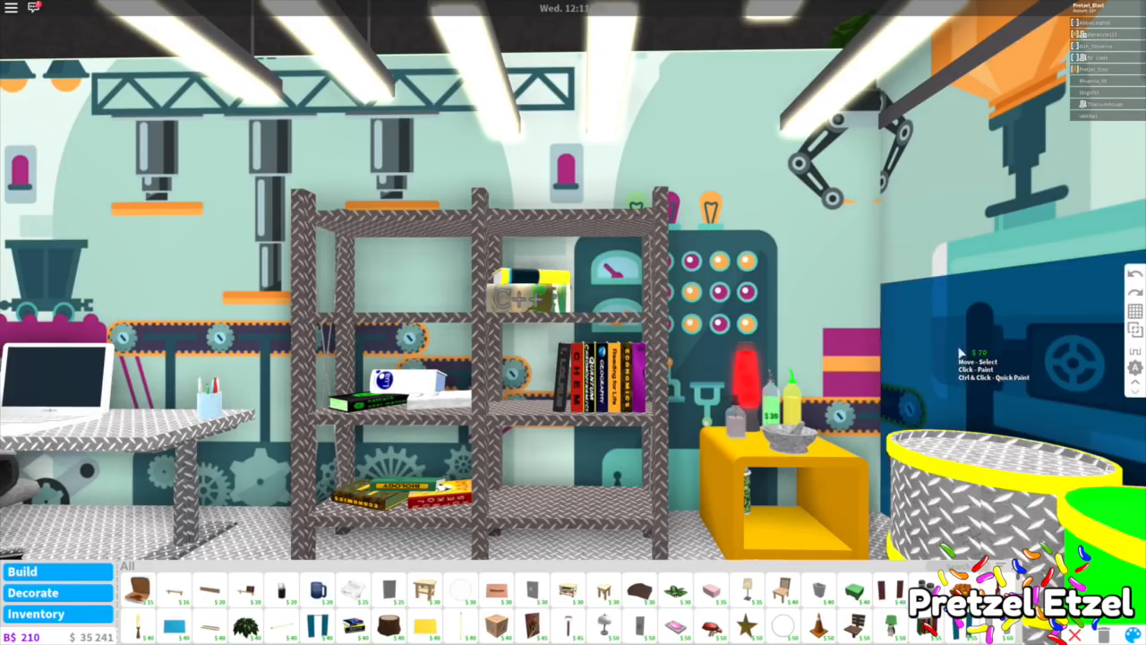
Recolour the glass soap dispenser and make the lamp glow blue
left_click(779, 403)
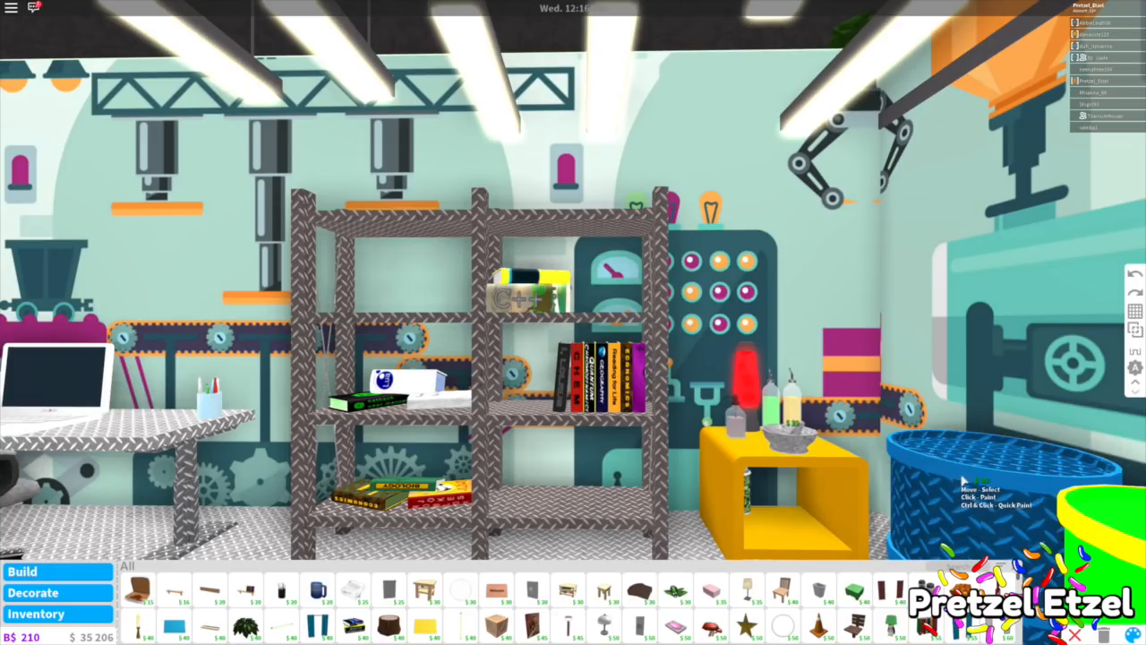
left_click(732, 425)
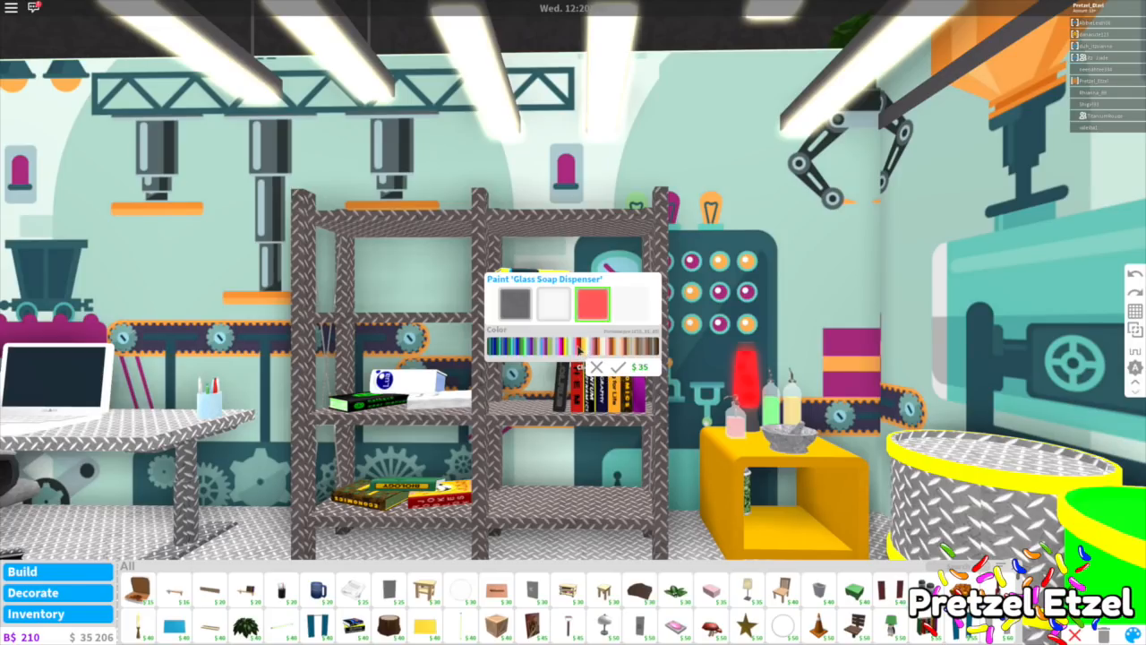
left_click(581, 346)
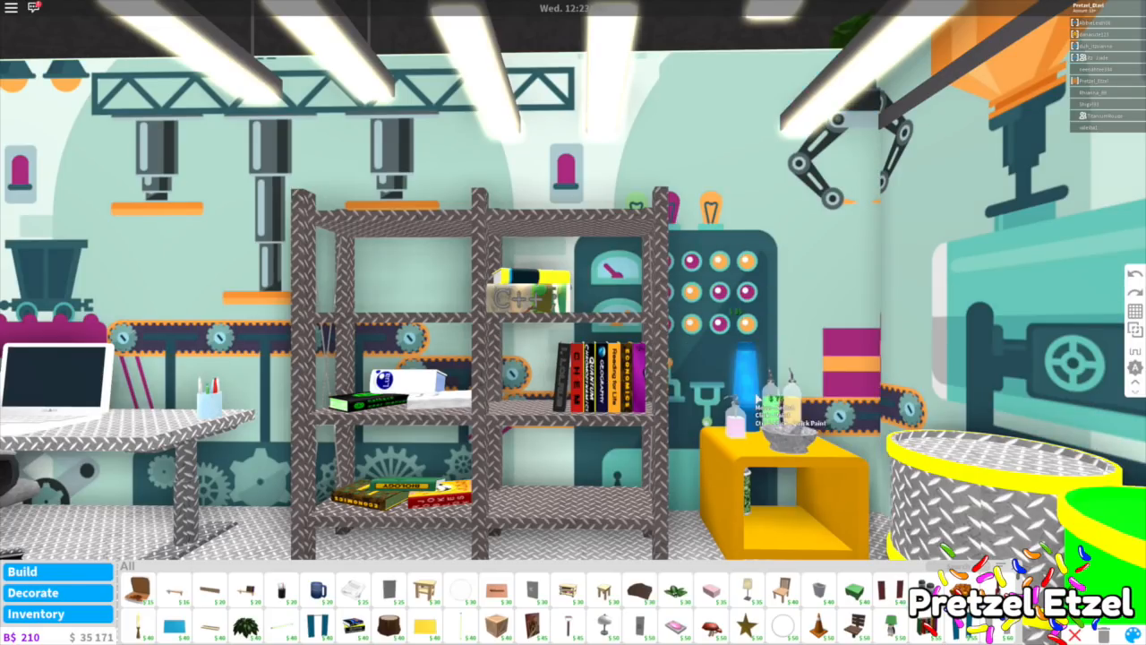
left_click(747, 385)
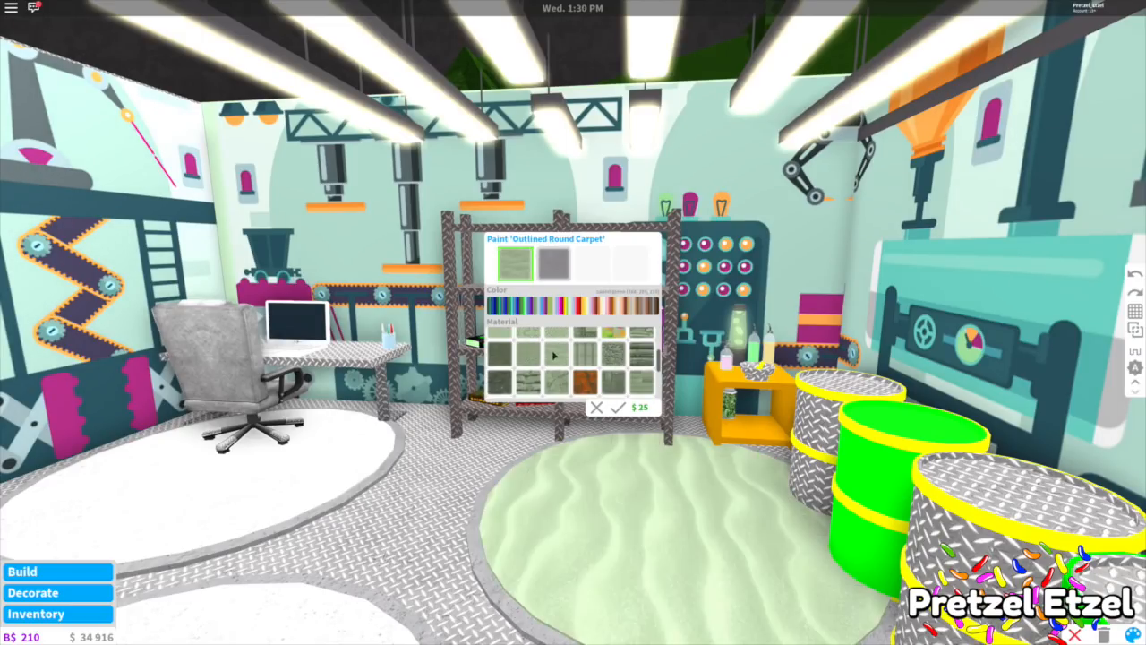
Switch the middle round carpet from green sand to a plain white material
left_click(500, 333)
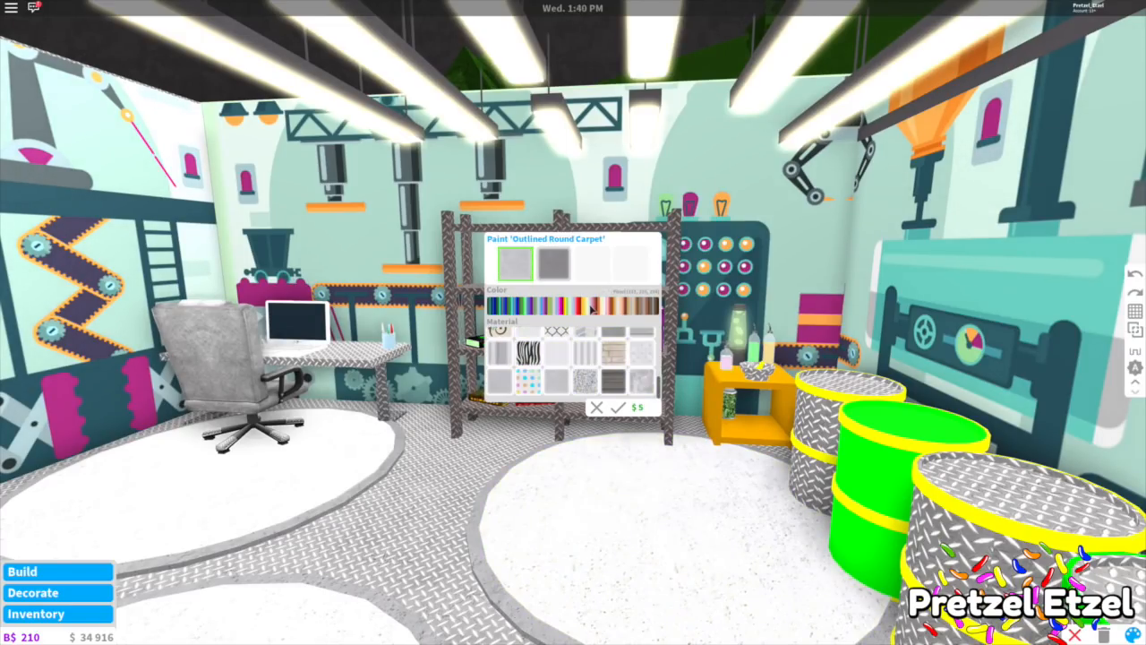